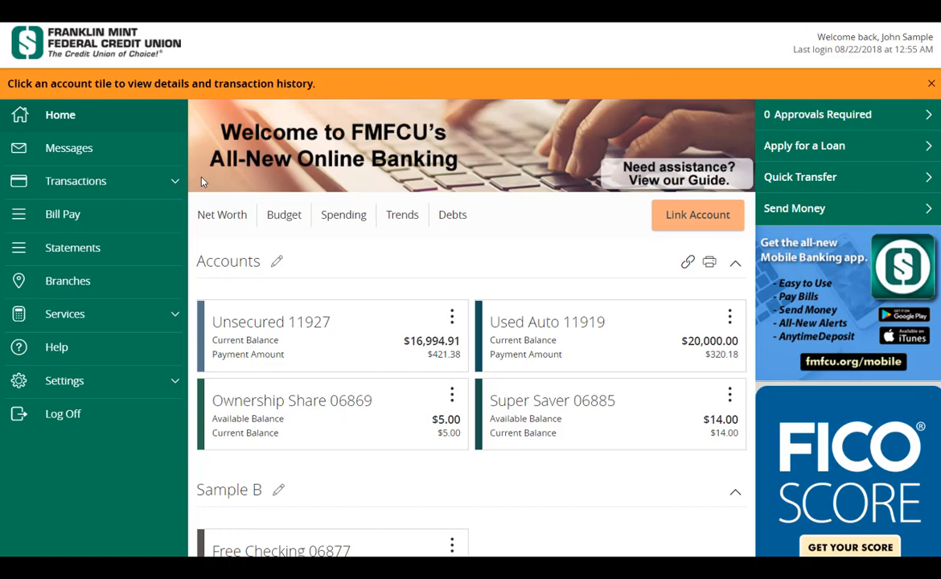
Step: Expand the Transactions menu to list Funds Transfer, Send Money and Online Activities
left_click(78, 180)
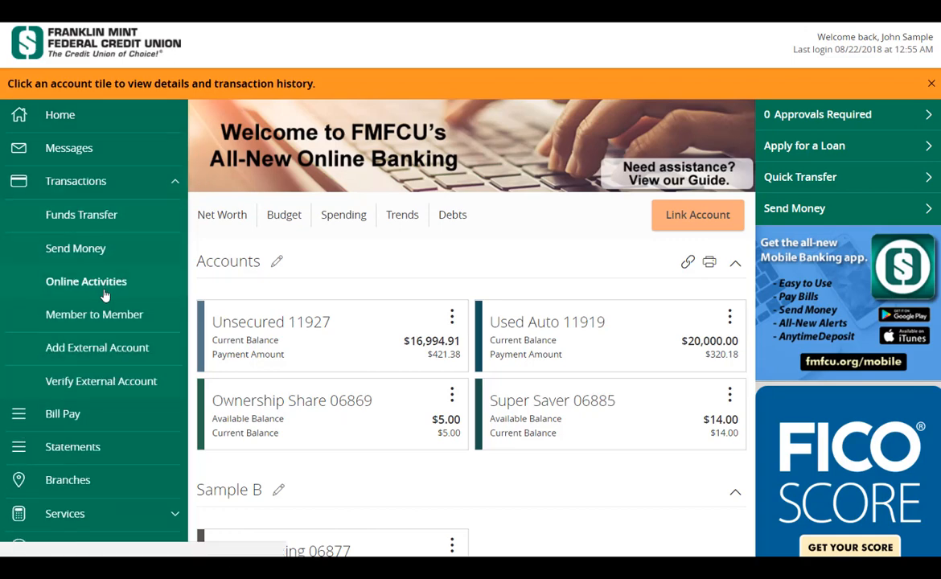
Step: Go to Online Activities to see the two single transfers from 8/22/2018
left_click(86, 281)
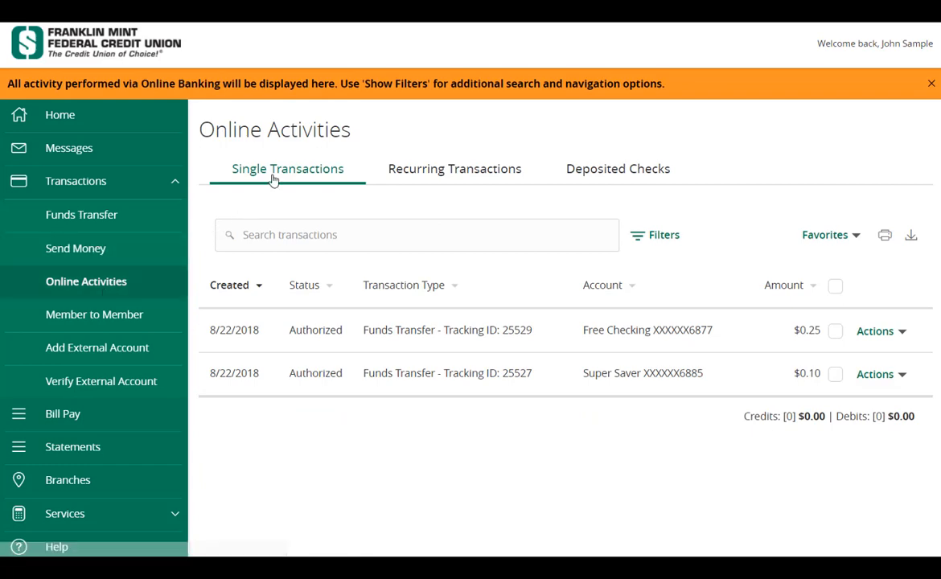
mouse_move(271, 201)
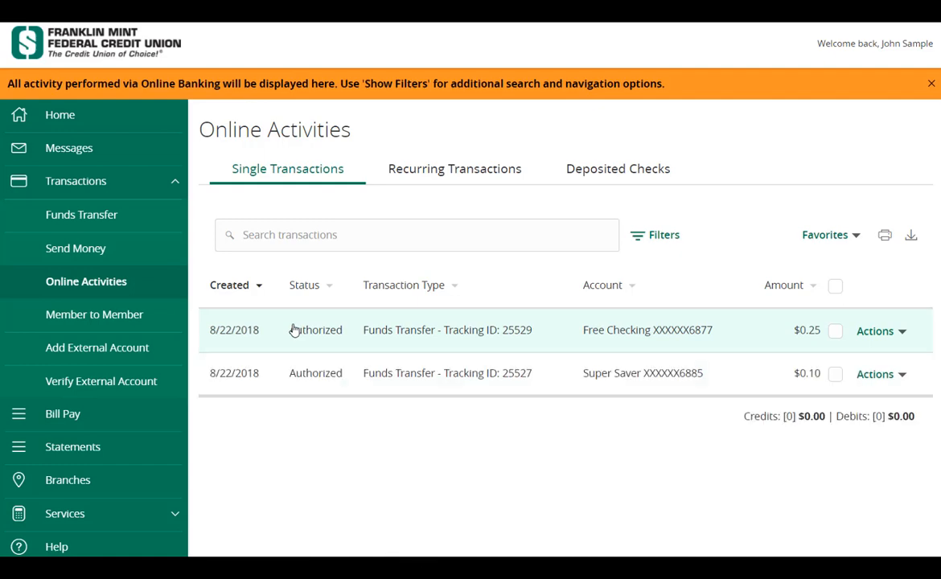
left_click(447, 330)
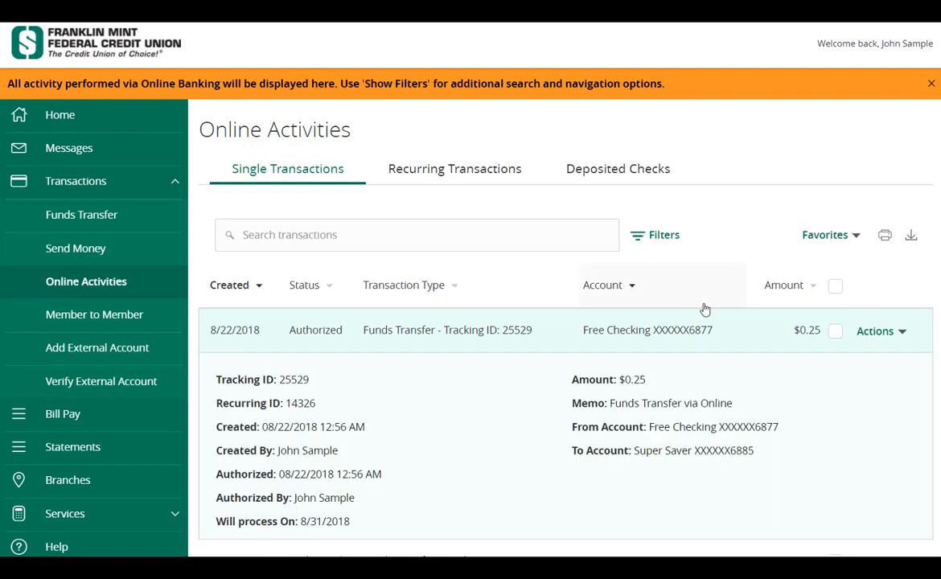
left_click(876, 330)
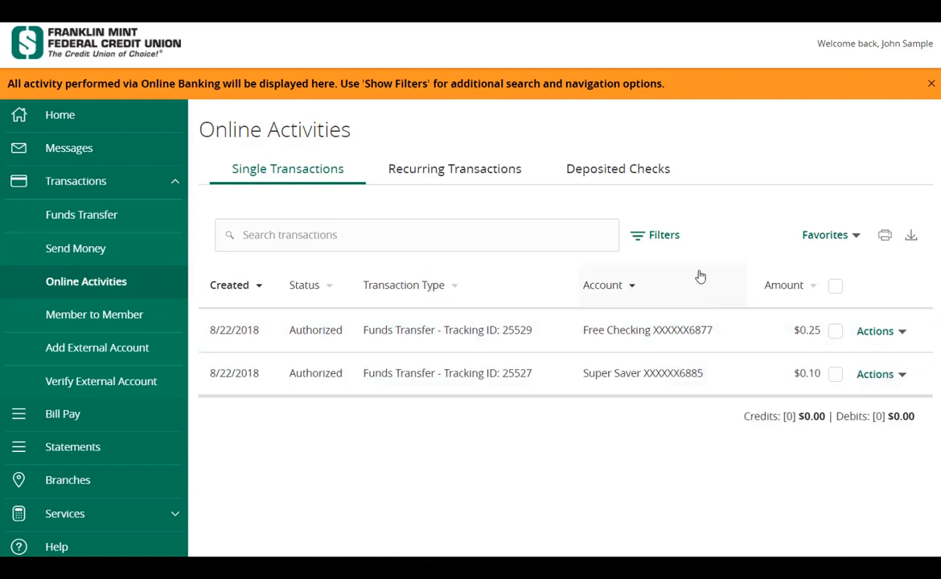
Step: Expand the Filters panel with type, status, account, date, ID and amount fields
left_click(655, 235)
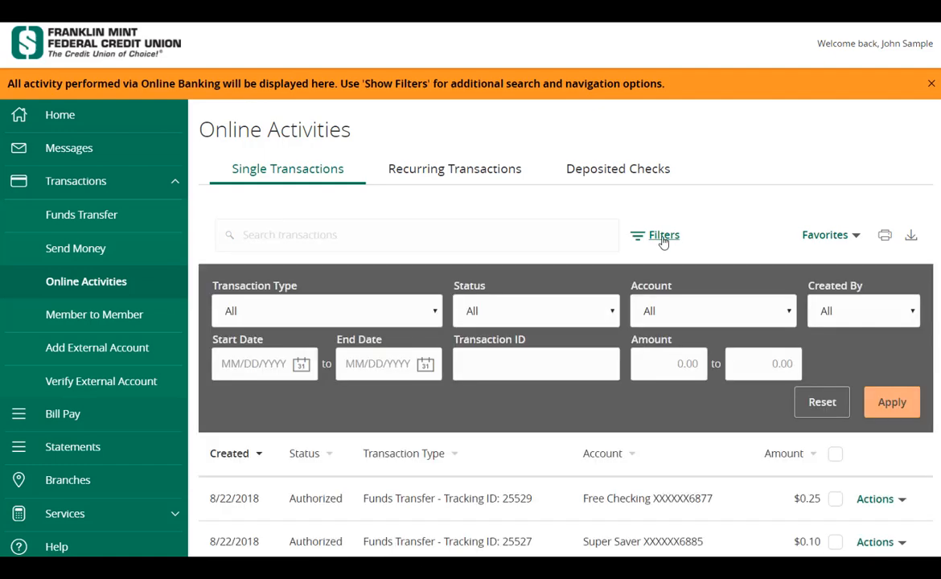
mouse_move(425, 280)
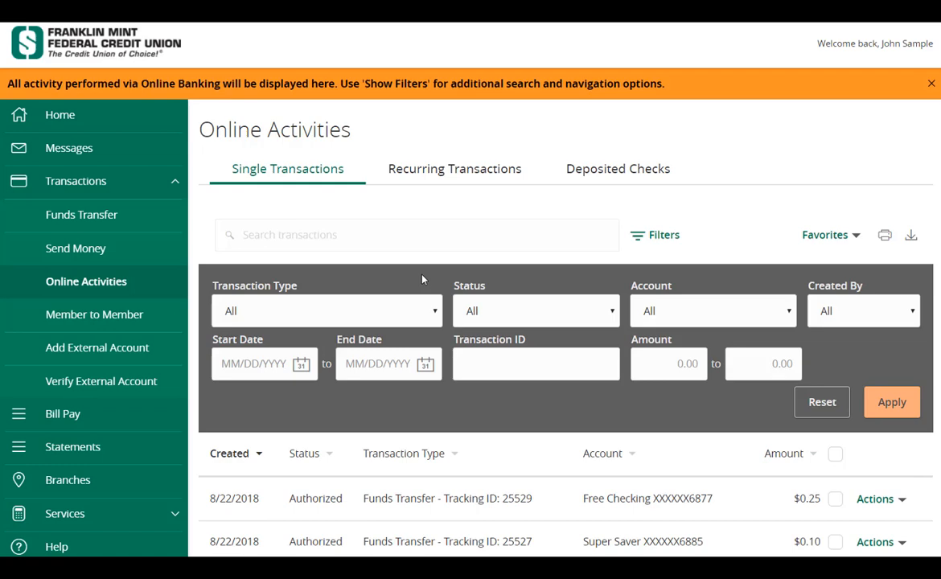
mouse_move(811, 365)
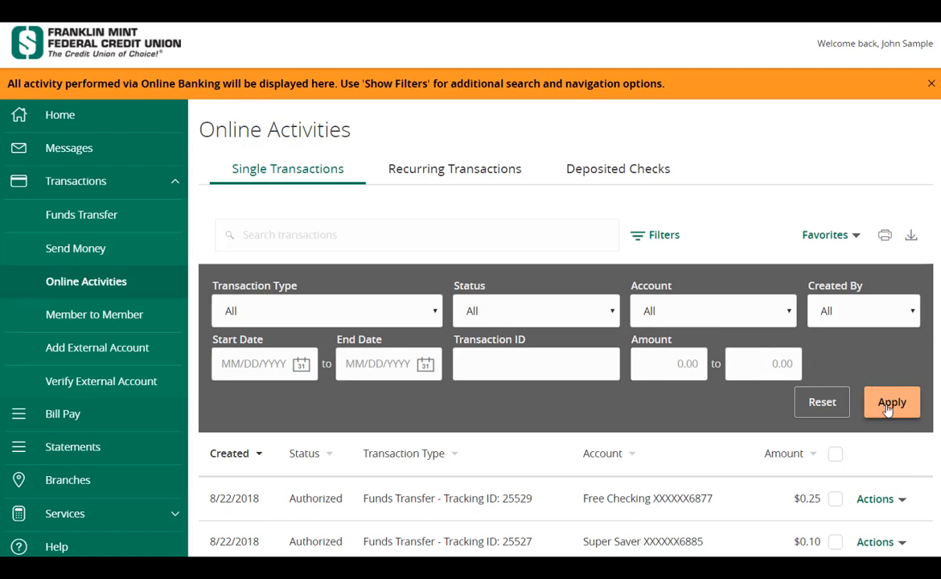
mouse_move(869, 373)
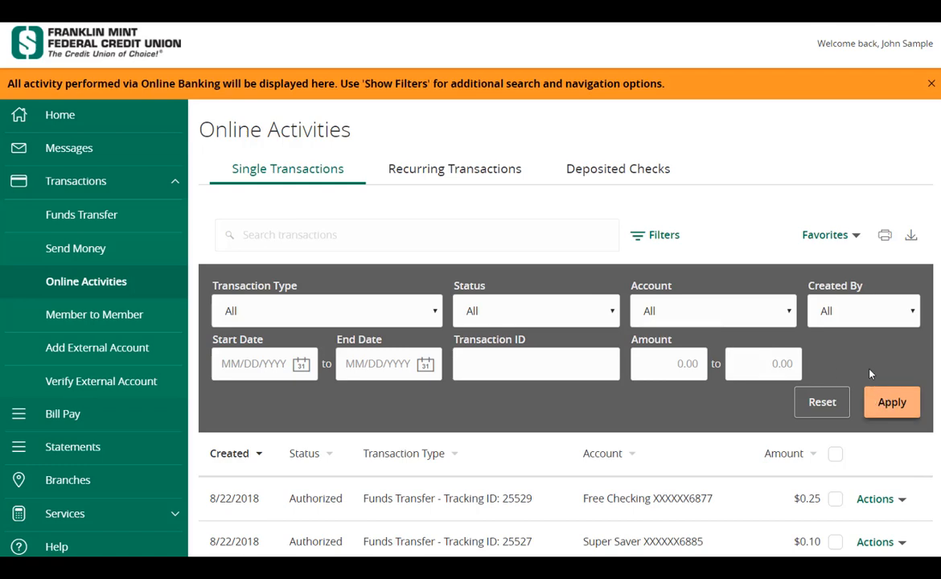
mouse_move(861, 367)
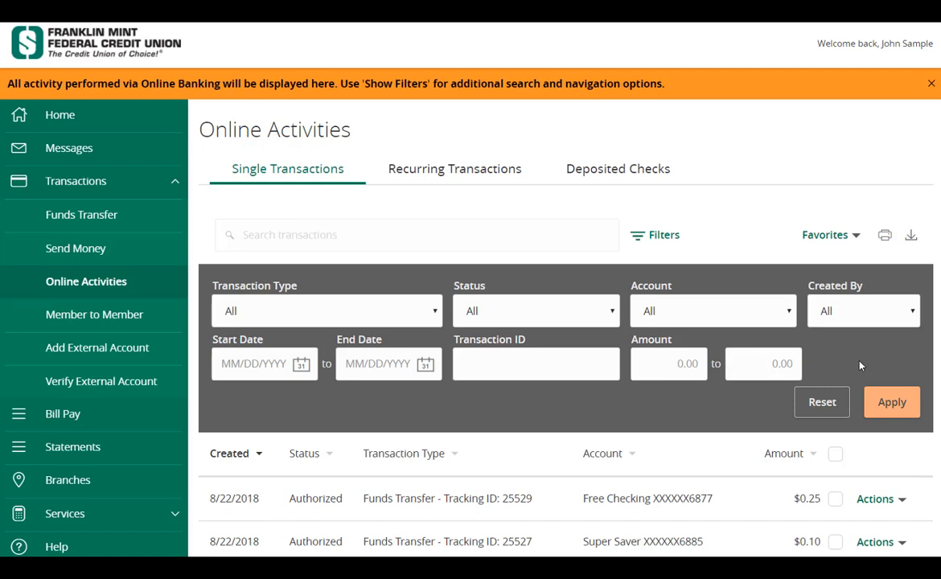
mouse_move(912, 234)
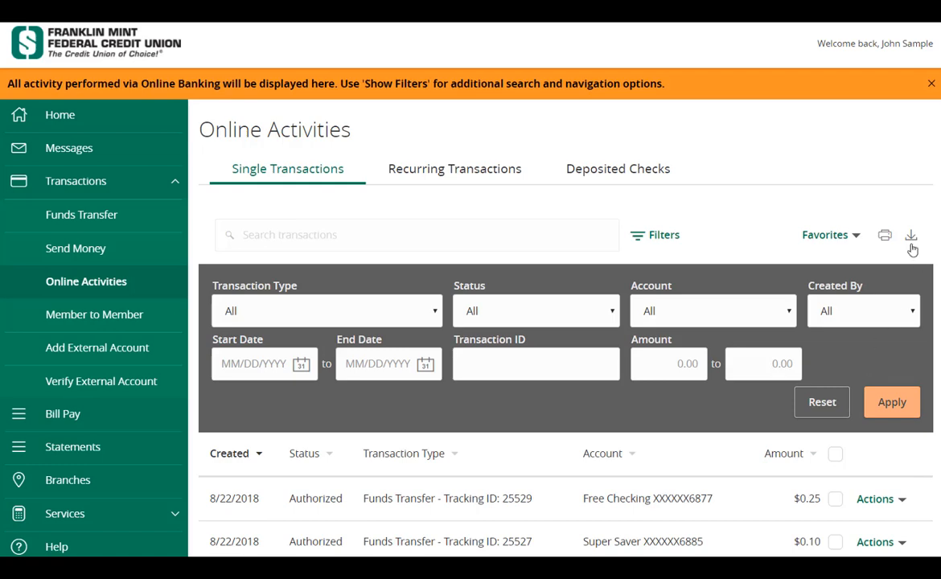
mouse_move(912, 235)
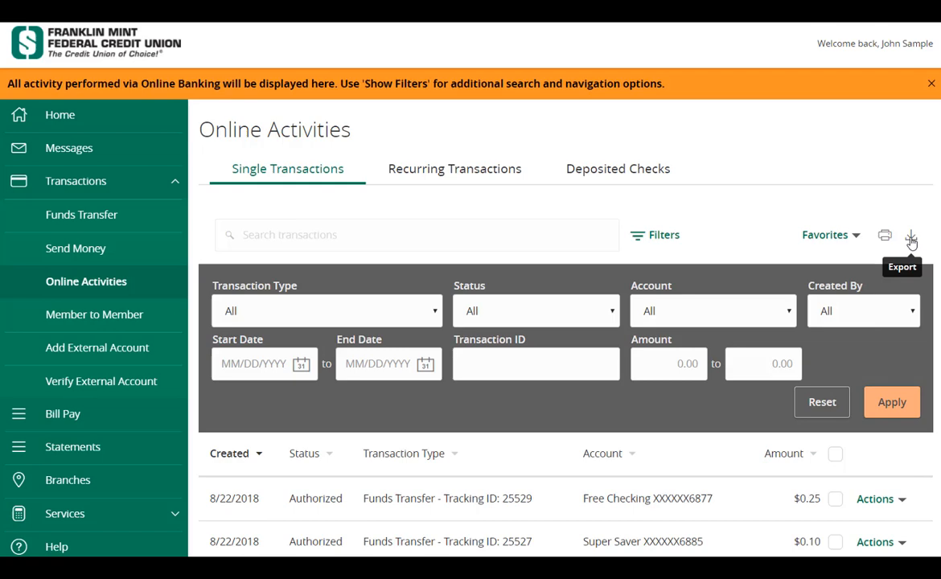
mouse_move(889, 218)
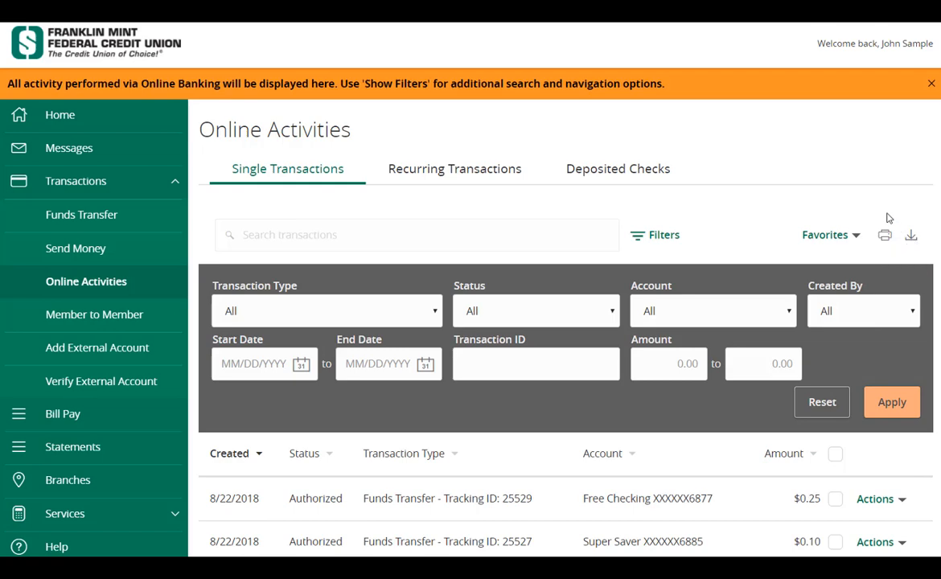
mouse_move(885, 234)
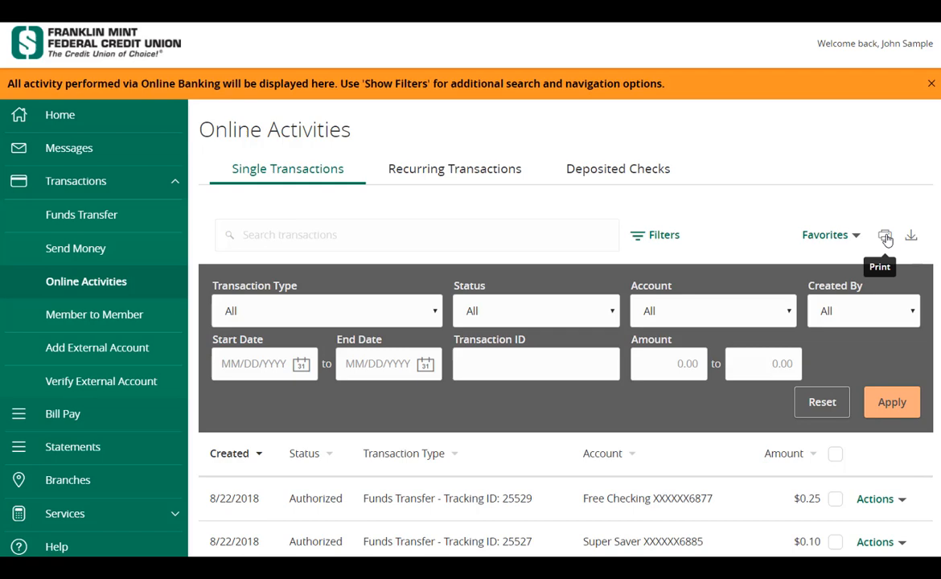
mouse_move(862, 223)
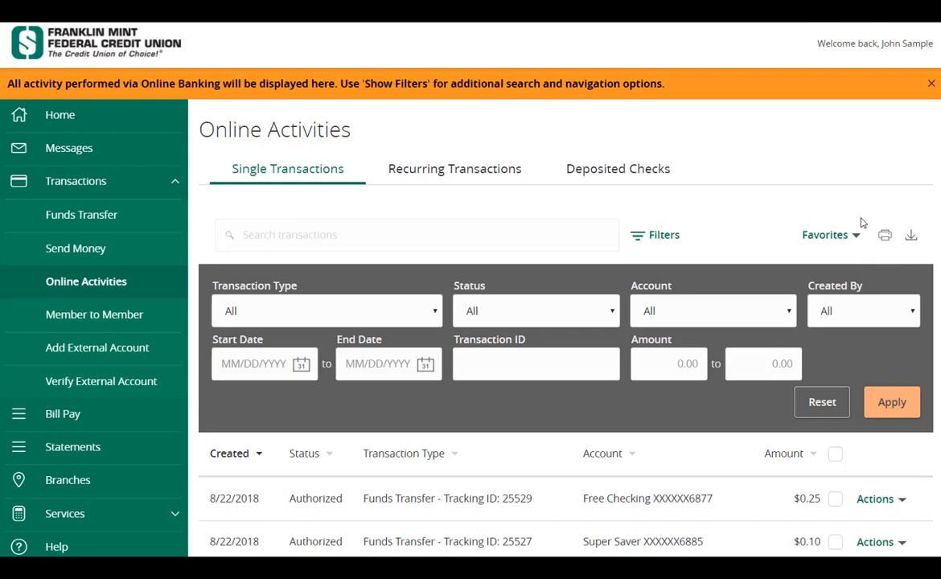
Step: Switch to the Recurring Transactions tab showing the $0.25 Free Checking transfer
left_click(828, 234)
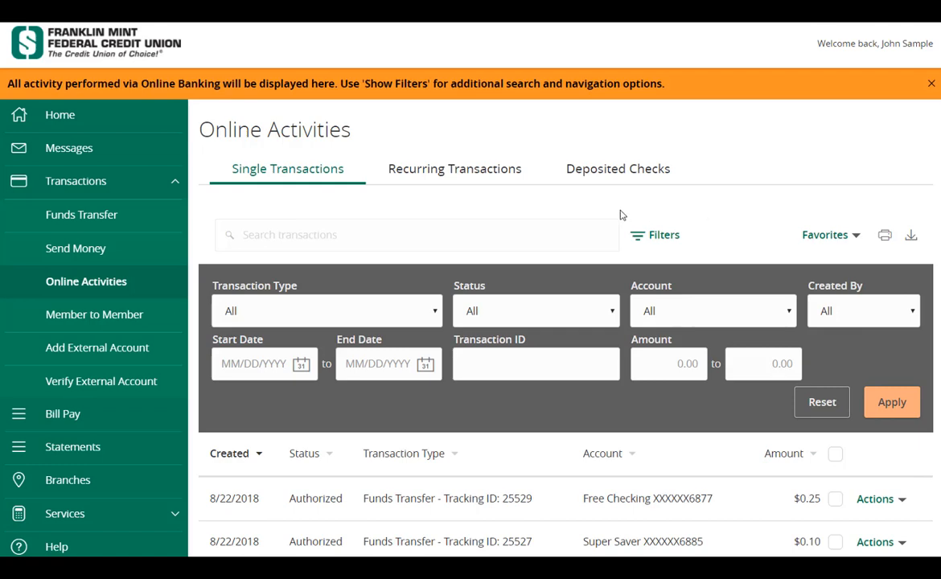
mouse_move(500, 175)
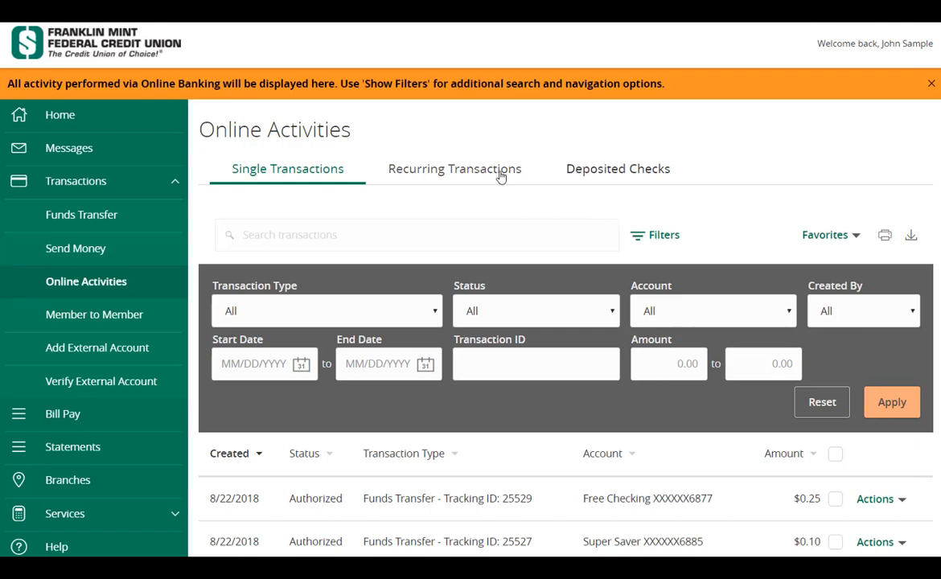
left_click(454, 169)
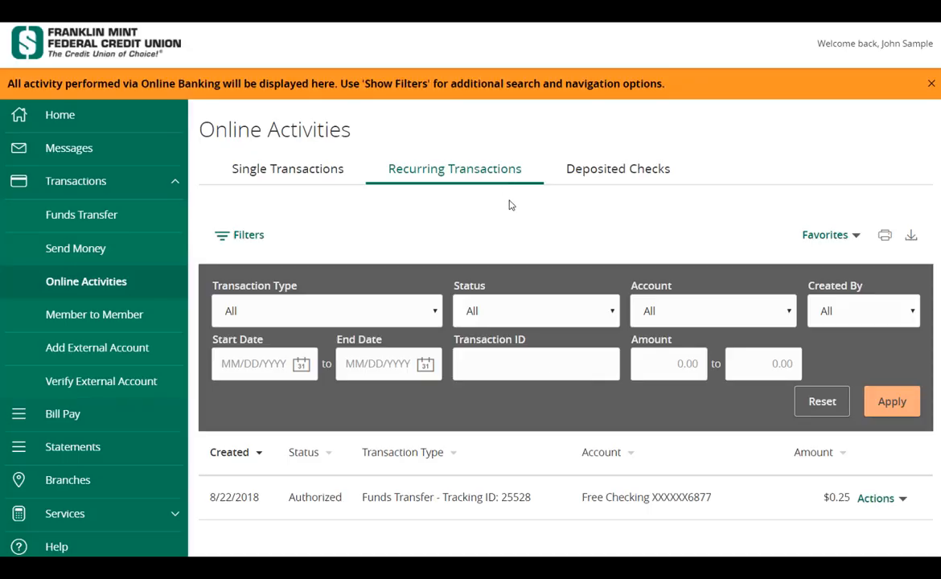
mouse_move(614, 184)
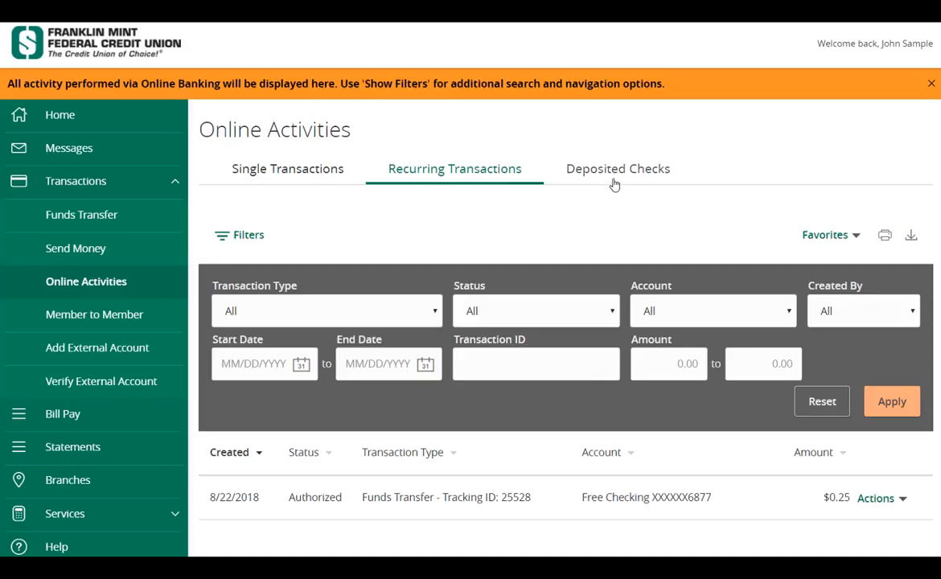